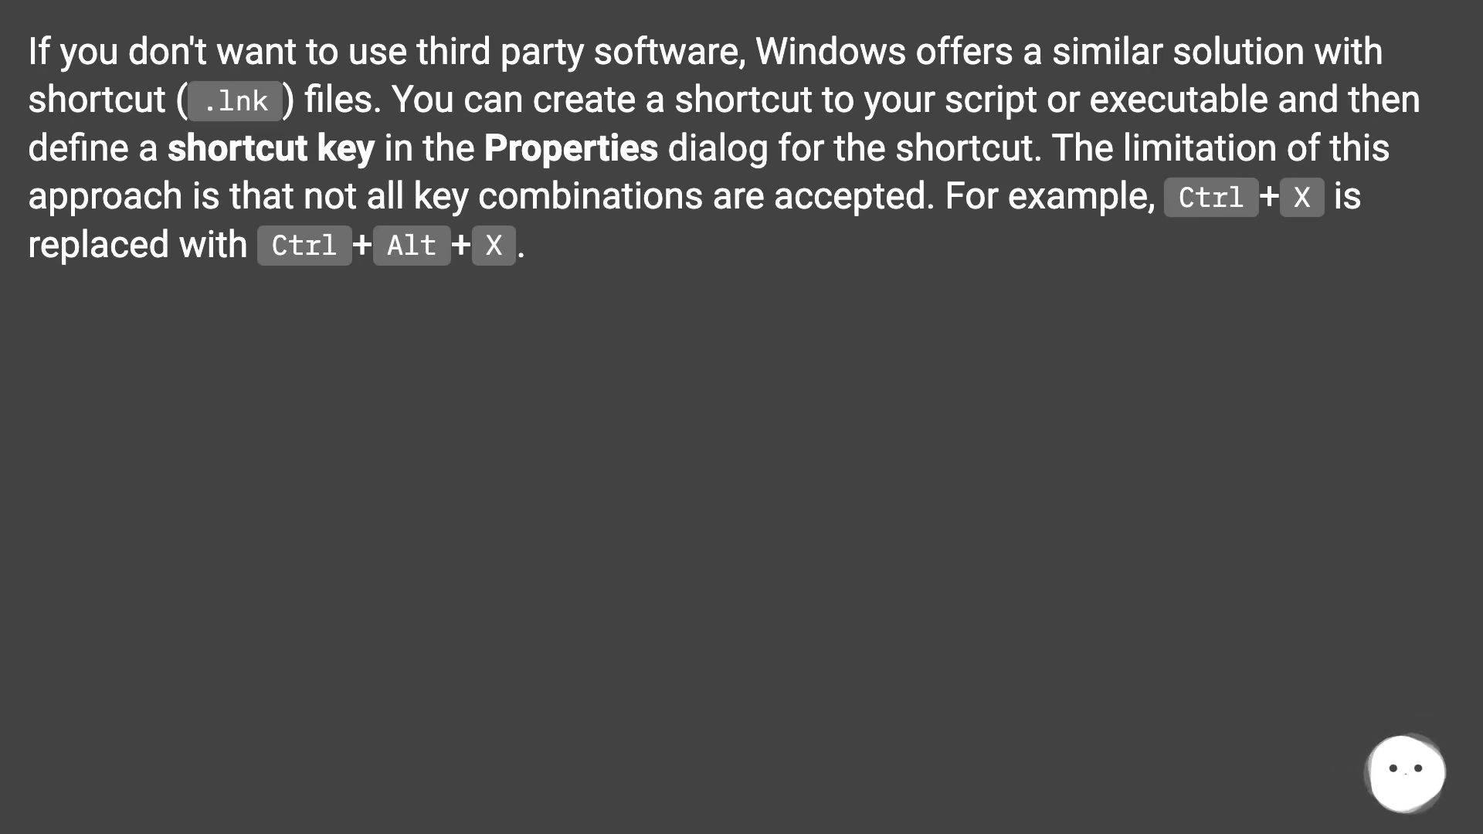
scroll(down, 3)
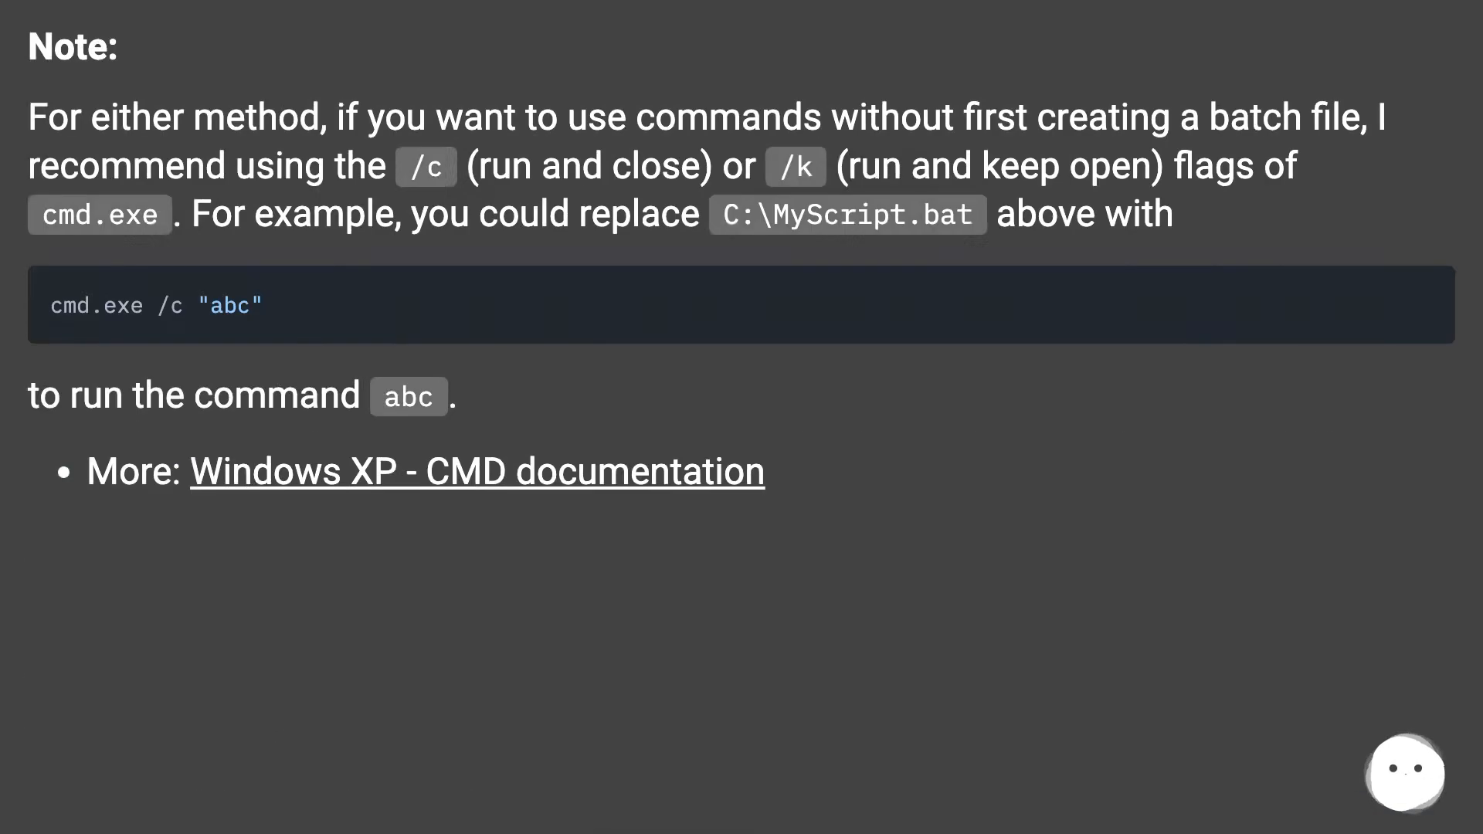